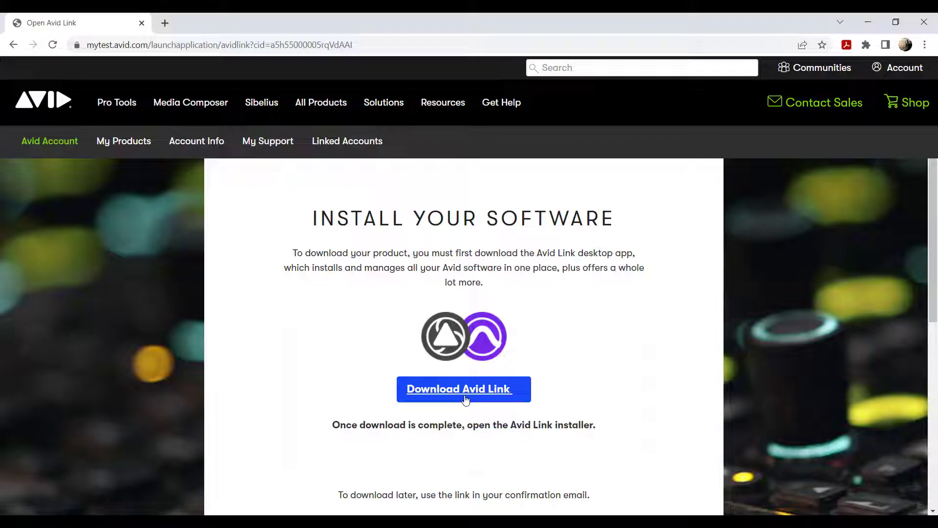
Download the Avid Link desktop app installer from Avid's Install Your Software page
left_click(464, 388)
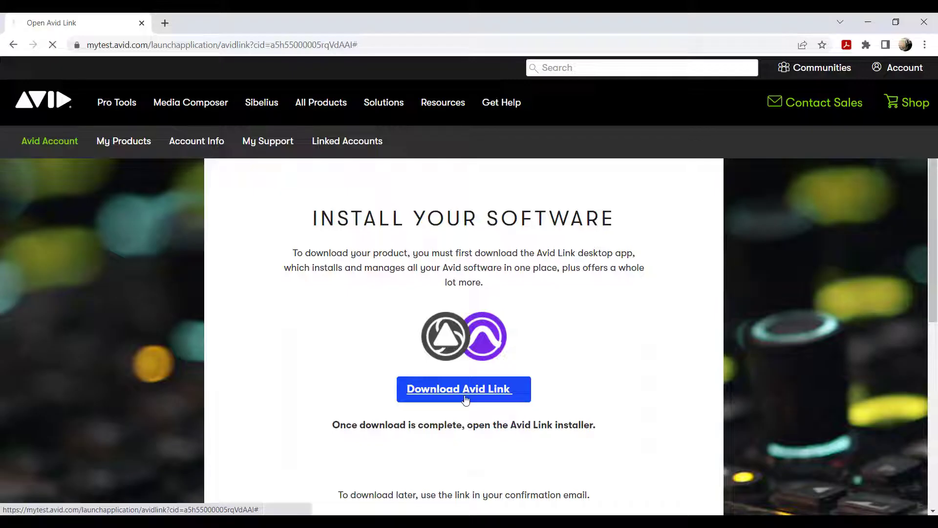
left_click(463, 389)
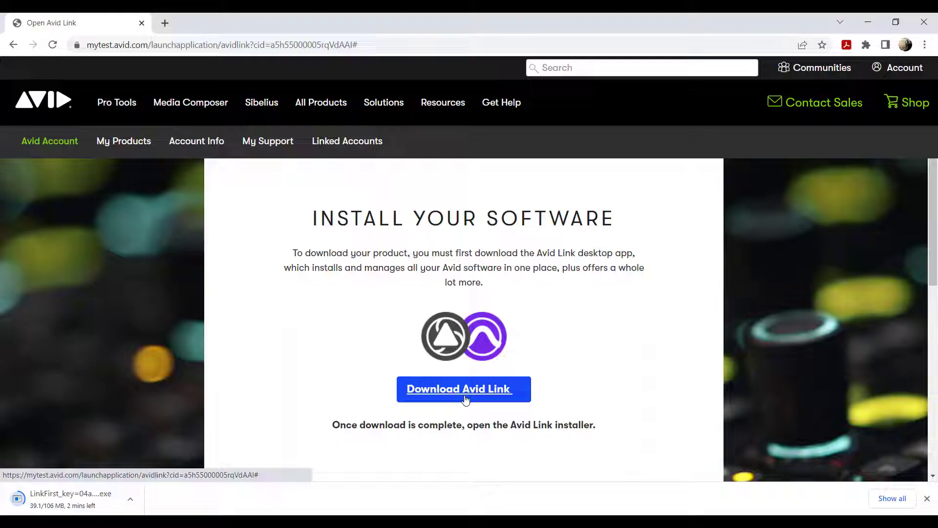
left_click(66, 498)
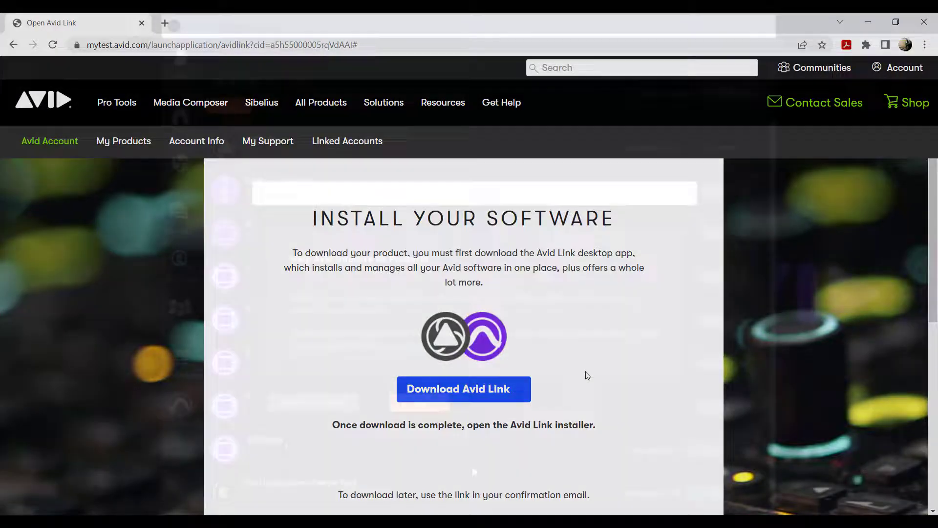
Launch Avid Link and answer 'No' to sharing usage and diagnostic data
left_click(463, 389)
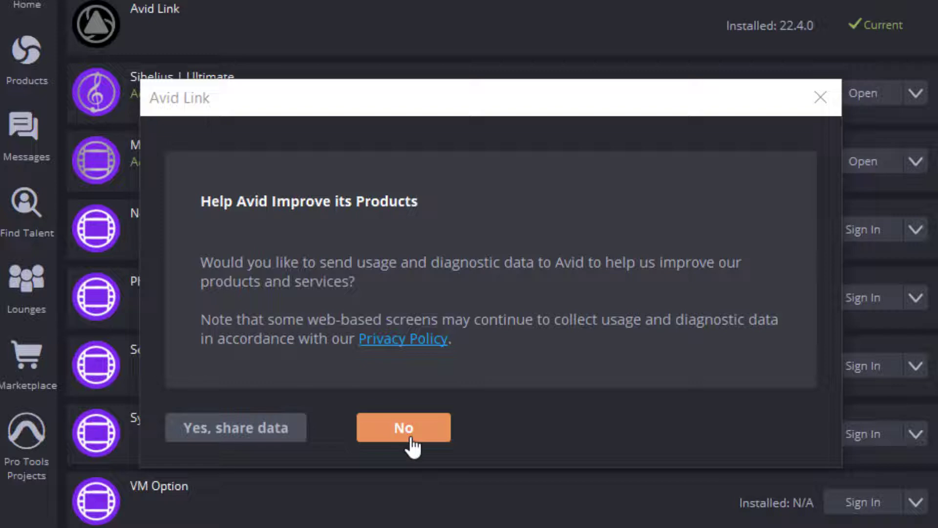
left_click(403, 427)
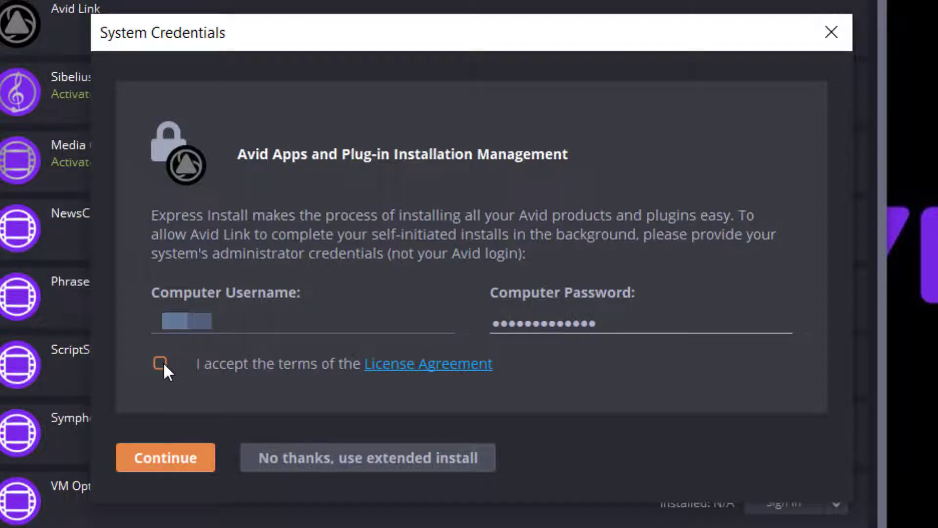
Accept the License Agreement and choose 'No thanks, use extended install'
left_click(160, 363)
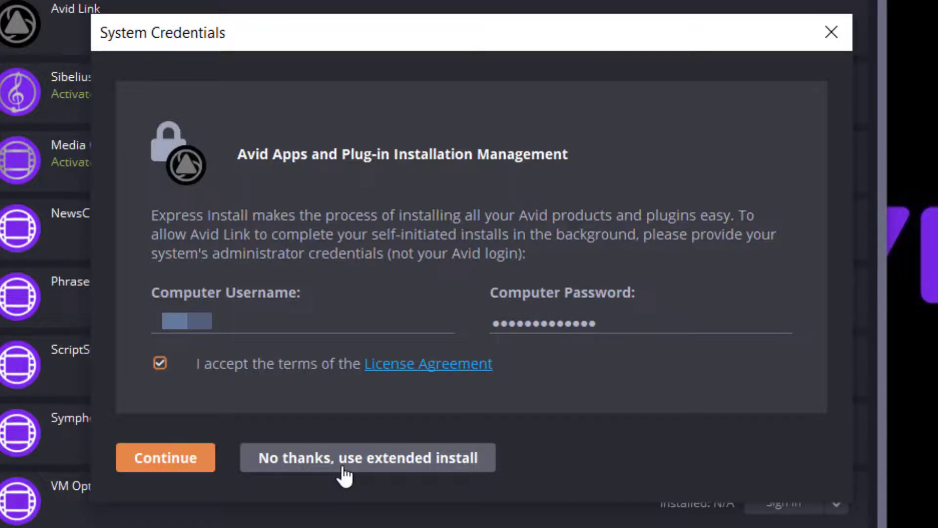
left_click(166, 458)
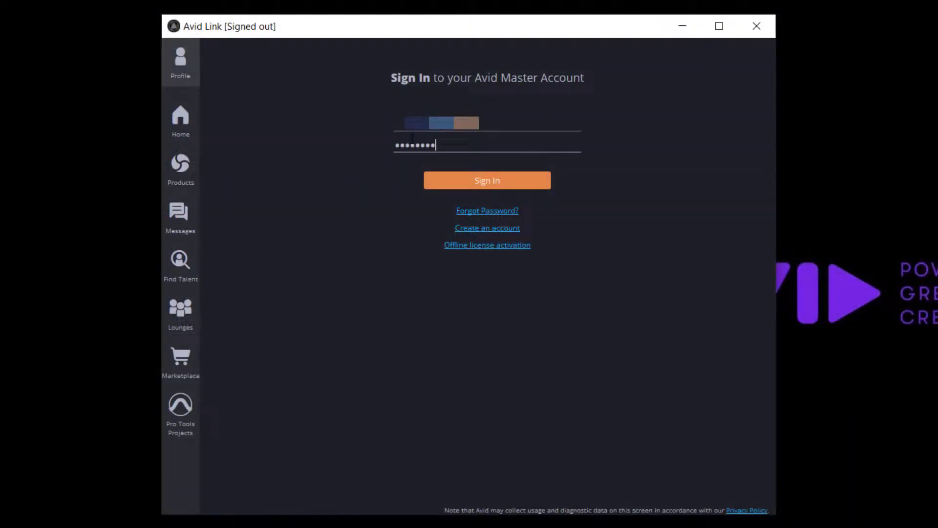
Sign in to the Avid account and show Products with Pro Tools 2021.12 downloading
left_click(487, 179)
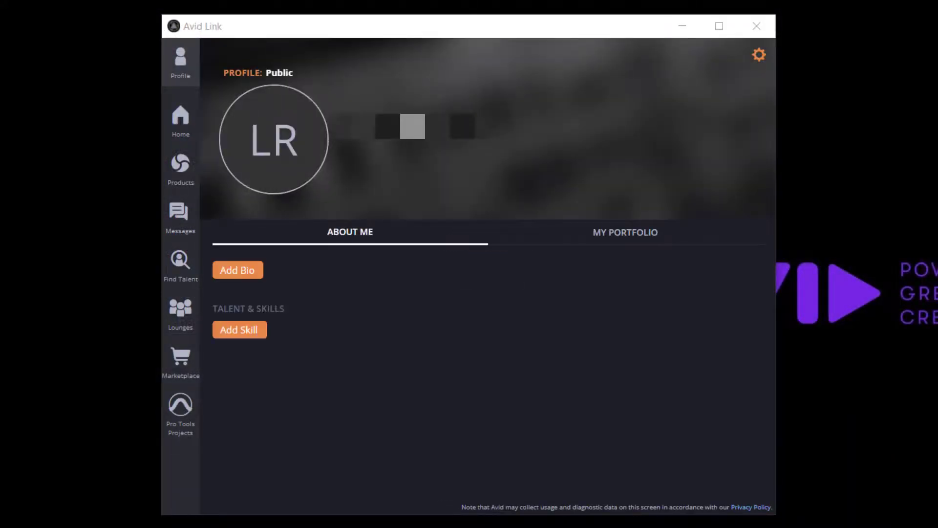
left_click(180, 170)
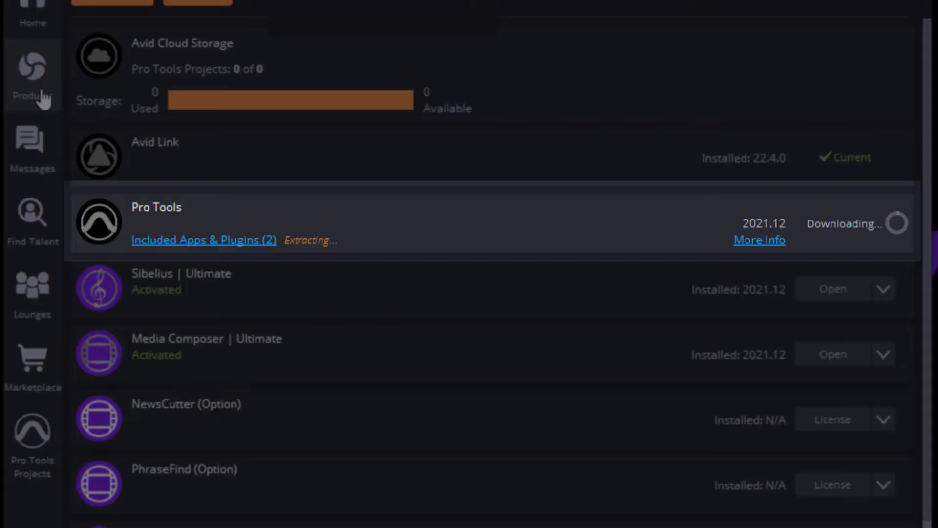